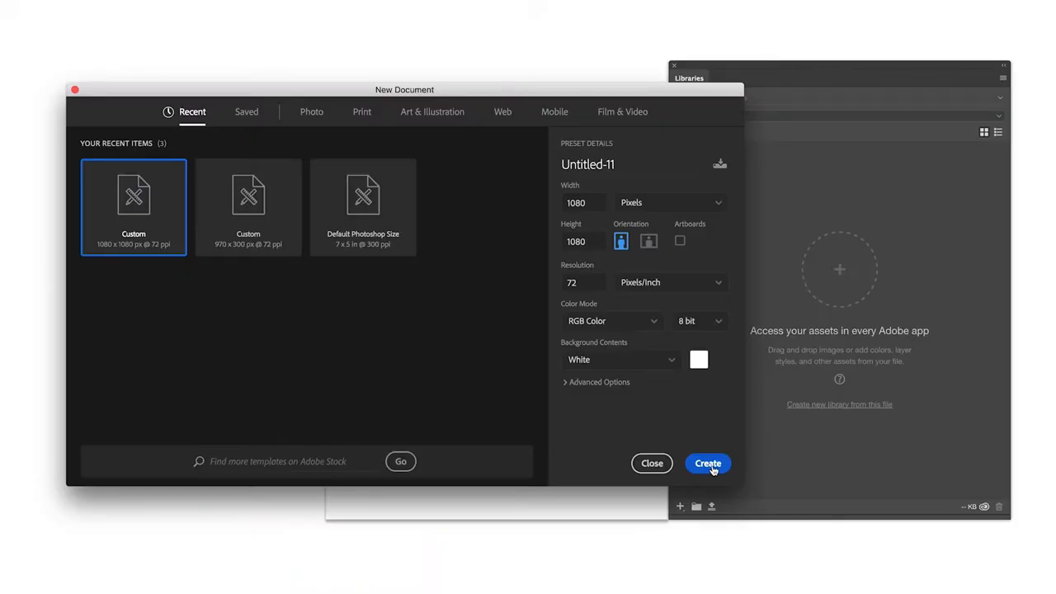
# Create the 1080 × 1080 px document and search Adobe Stock for image ID 56494997.
pyautogui.click(707, 462)
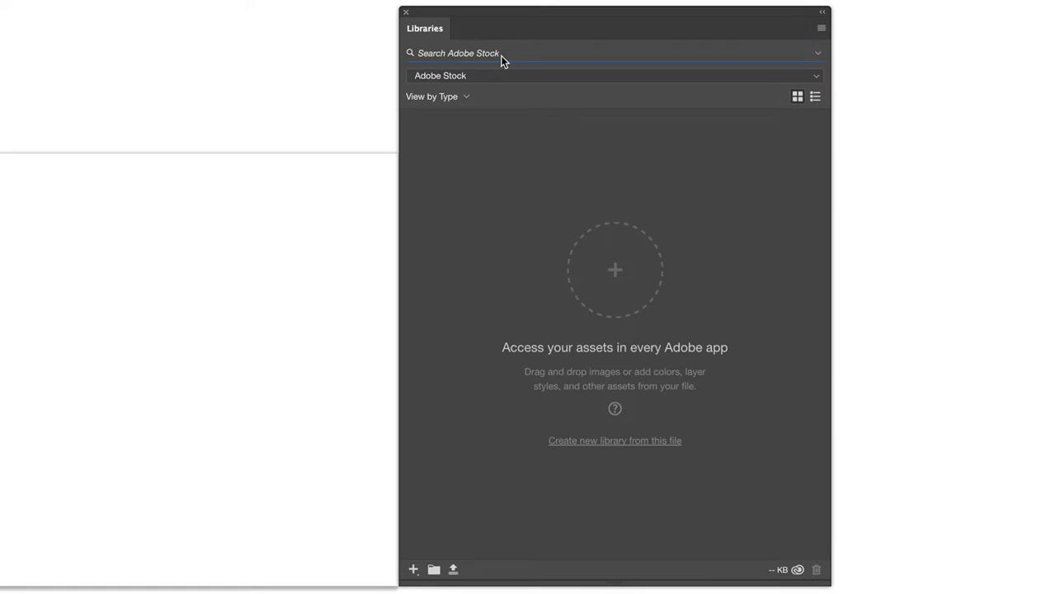
pyautogui.write('56494997')
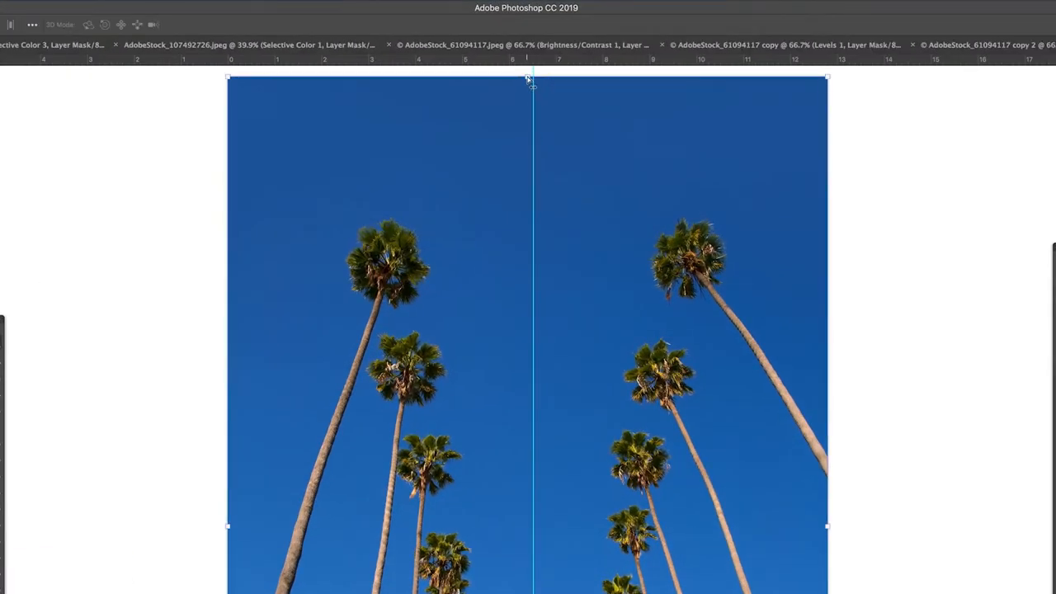
# Rotate the palm photo about 0.6° and set the crop ratio to 4:5 (8:10).
pyautogui.moveTo(528, 78); pyautogui.dragTo(518, 81)
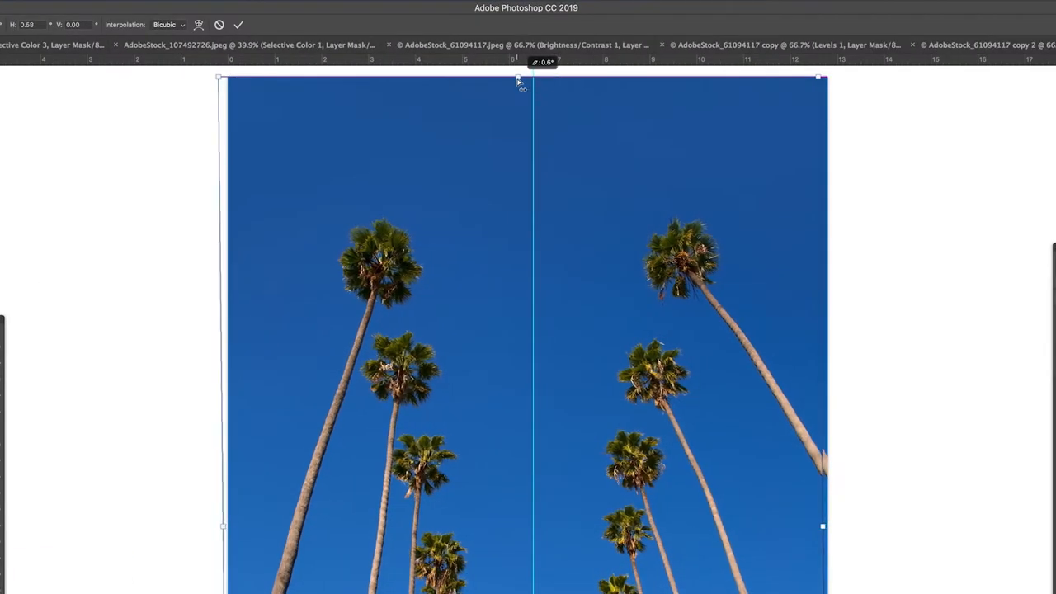
pyautogui.click(93, 68)
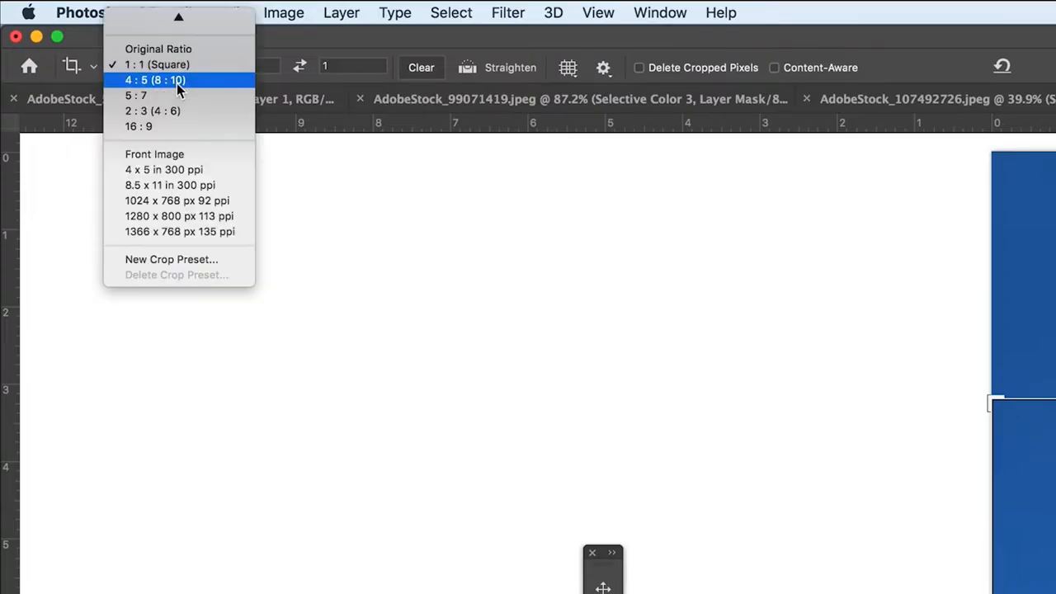
pyautogui.click(153, 79)
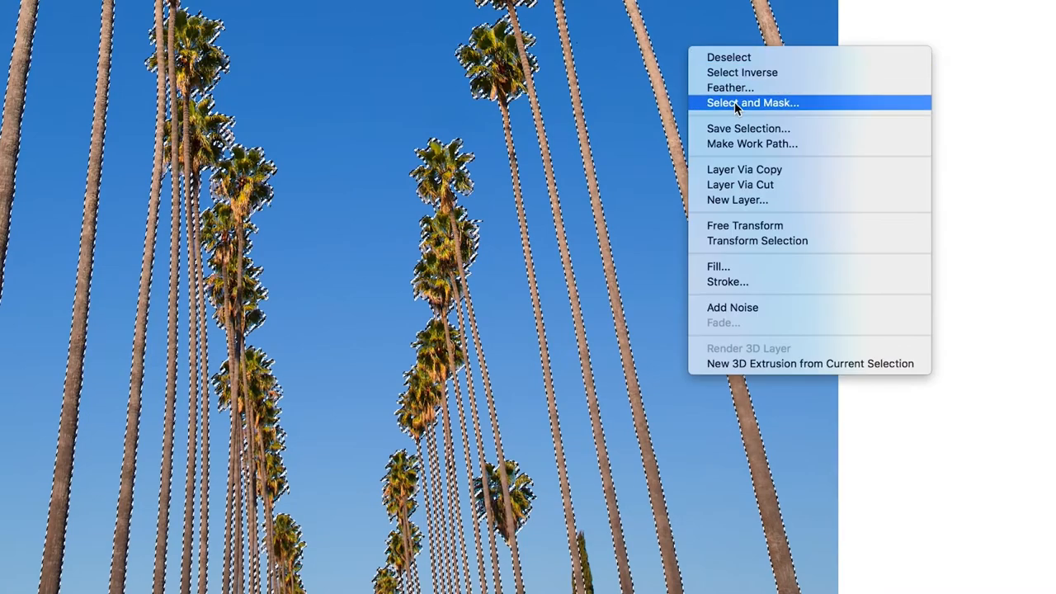
# Refine the selection with Smooth 4 and Shift Edge -41%, outputting the trees to a new layer.
pyautogui.click(752, 102)
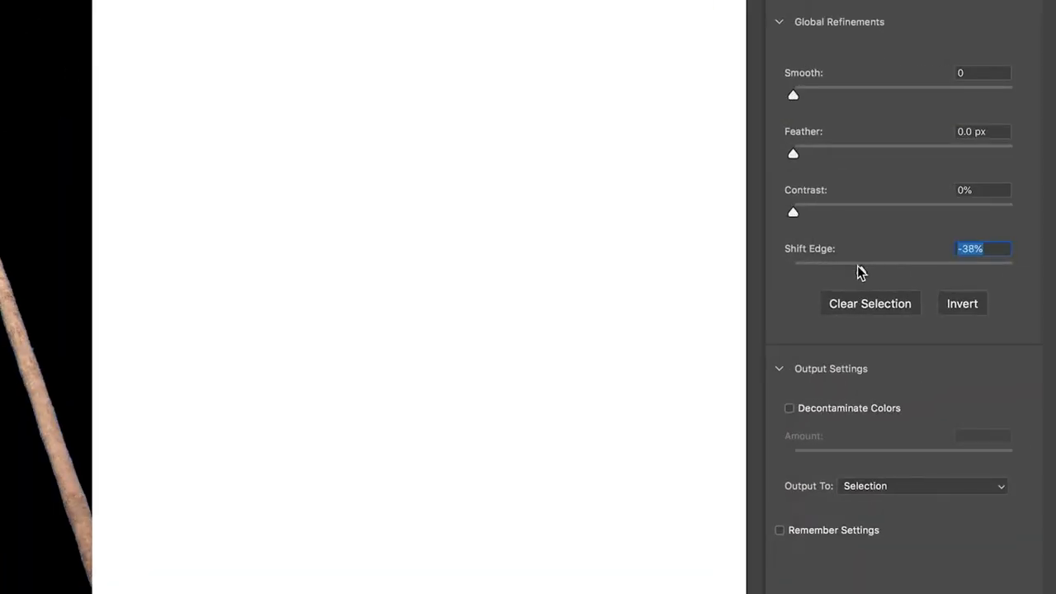
pyautogui.click(982, 72)
pyautogui.write('4')
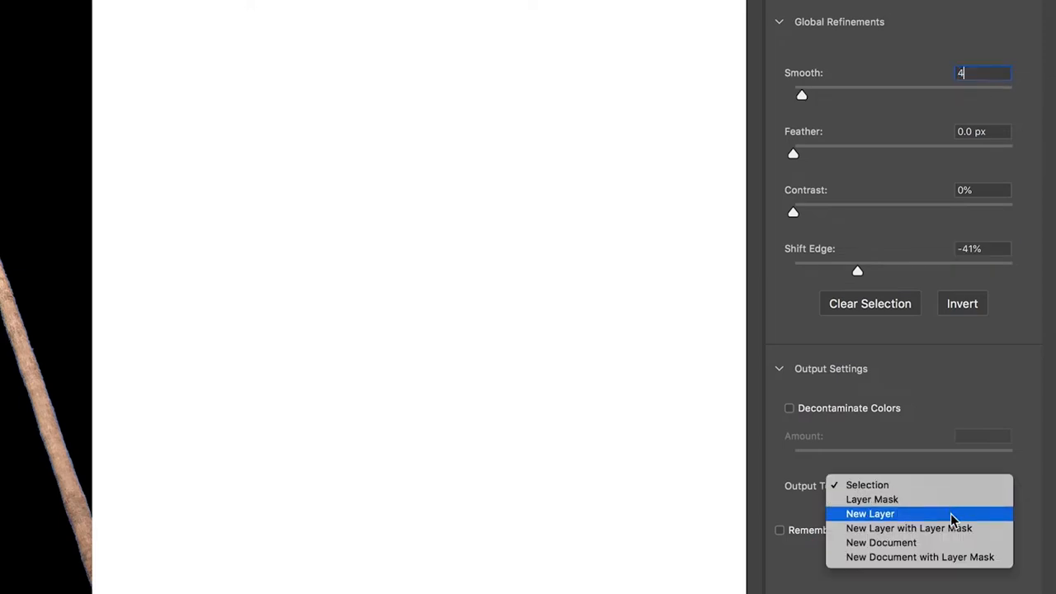
pyautogui.click(908, 528)
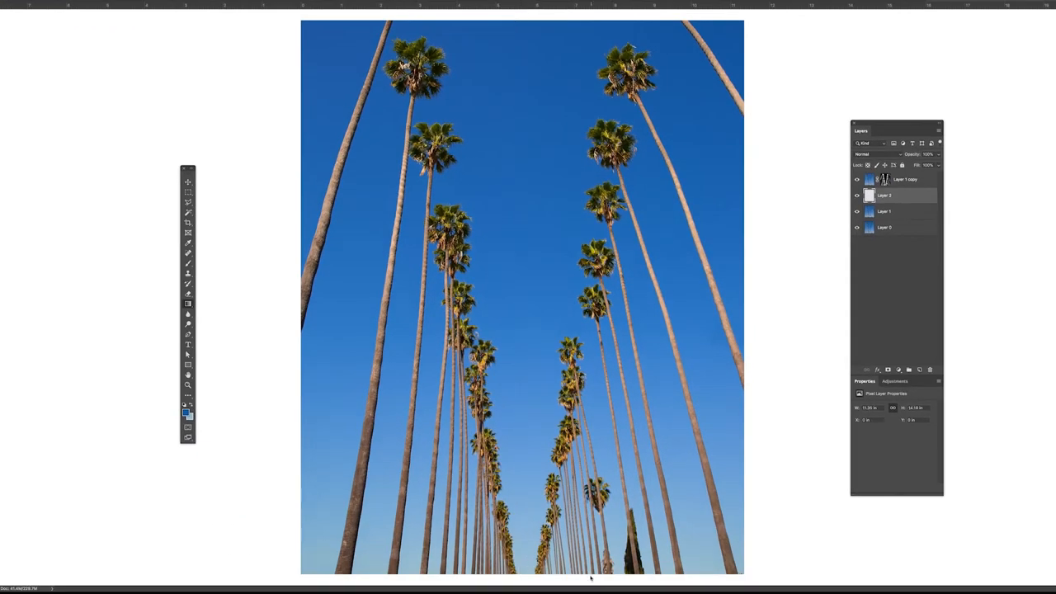
# Pick a blue foreground colour for the sky gradient behind the trees.
pyautogui.click(184, 407)
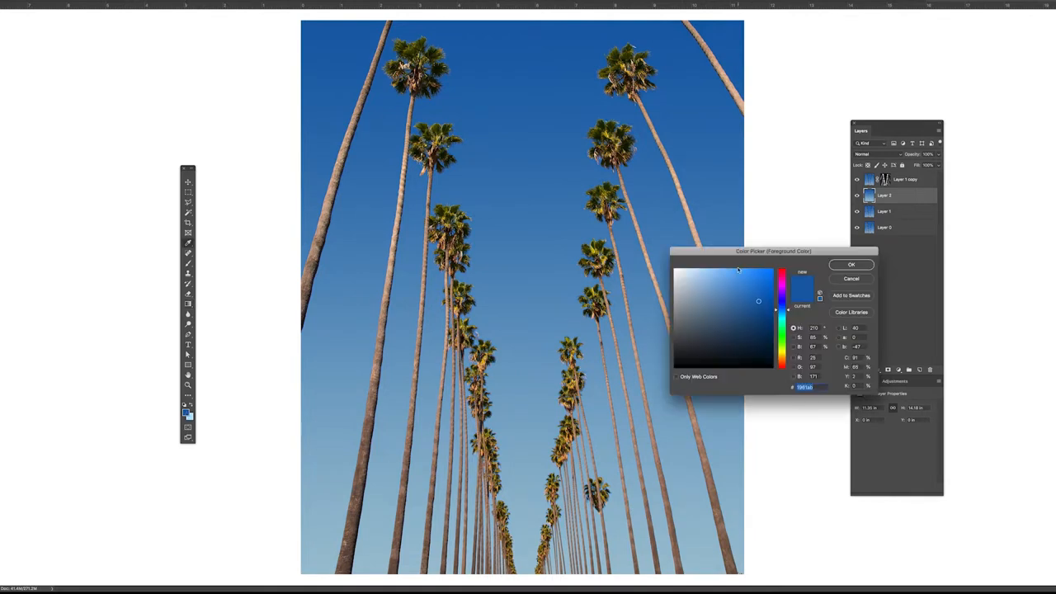
pyautogui.click(851, 264)
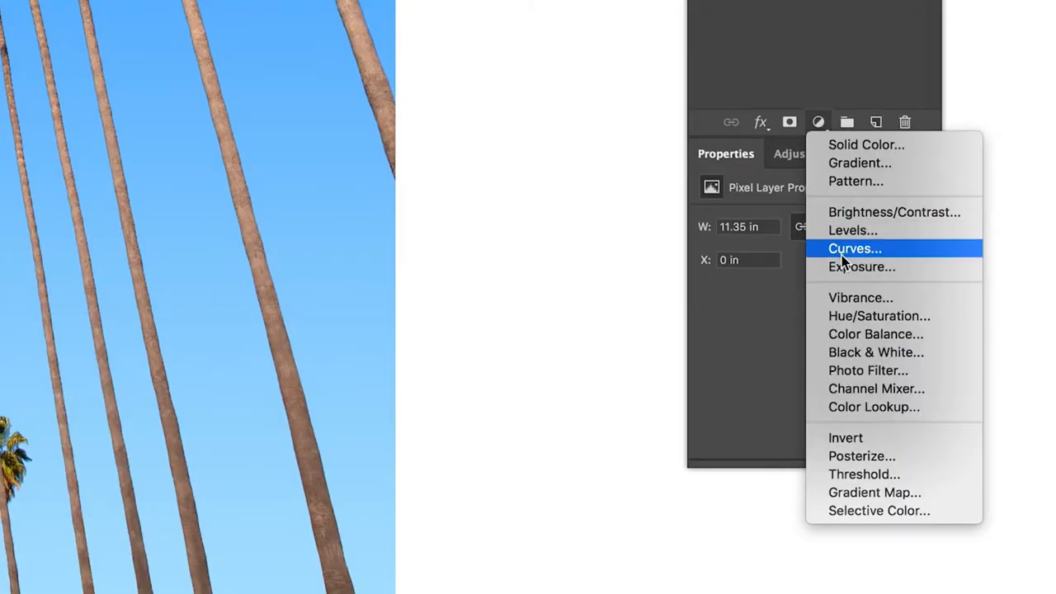
# Add a raised Curves adjustment and a Brightness/Contrast adjustment with Brightness 33.
pyautogui.click(855, 249)
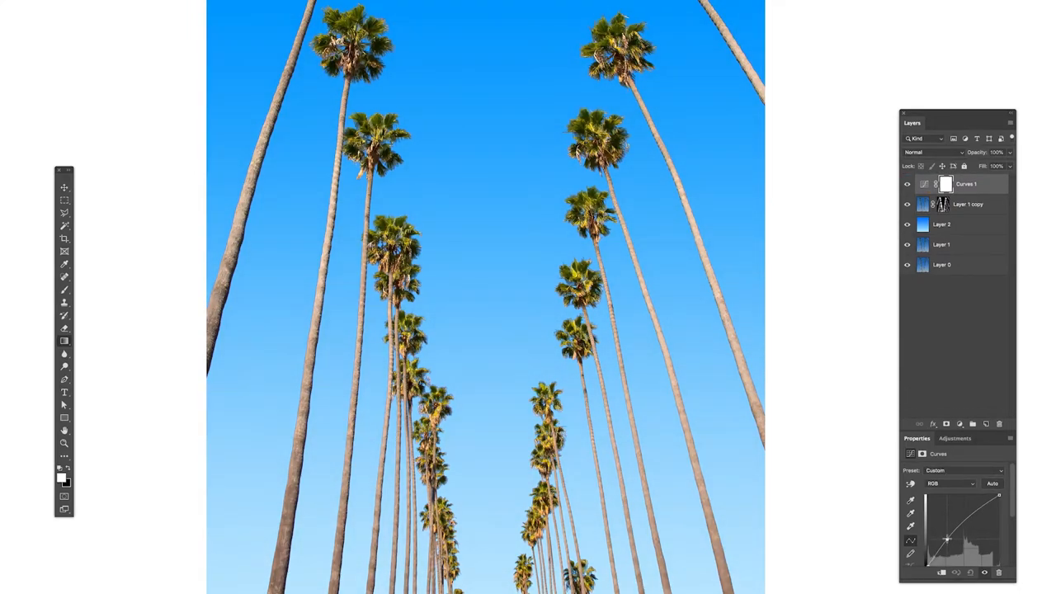
pyautogui.click(819, 122)
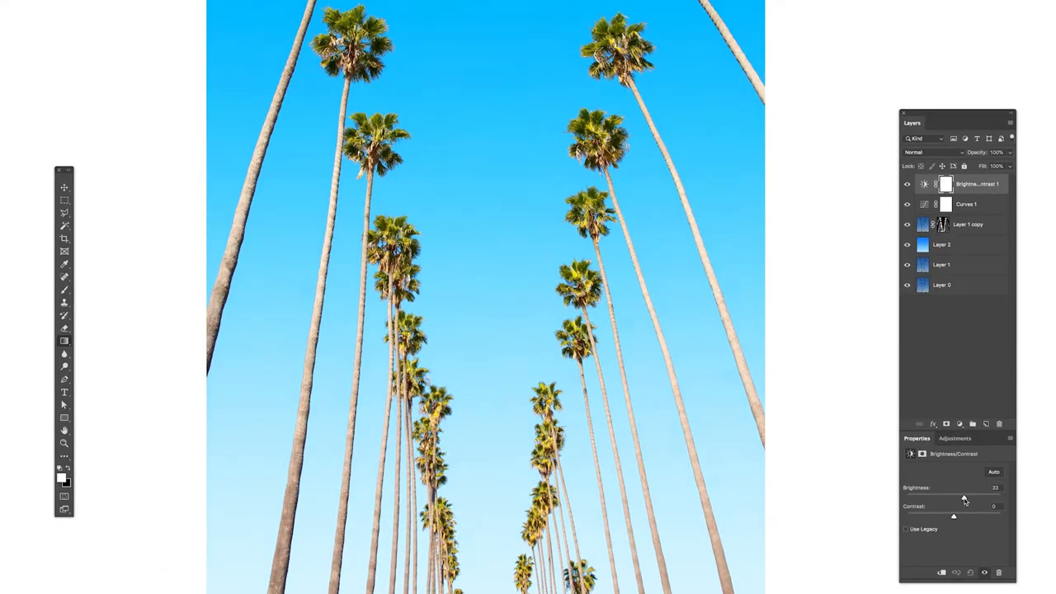
pyautogui.click(930, 359)
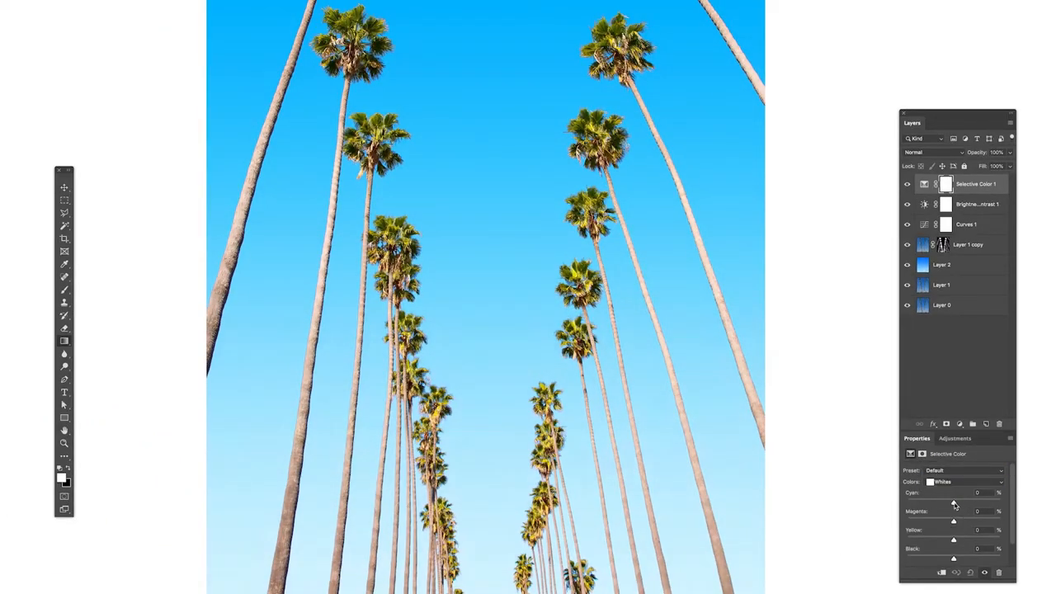
# Set Selective Color Whites Cyan -100, Magenta +100, Yellow +100; Neutrals Cyan -29, Magenta +16; Yellows Yellow +100, Black +85.
pyautogui.moveTo(953, 500); pyautogui.dragTo(907, 501)
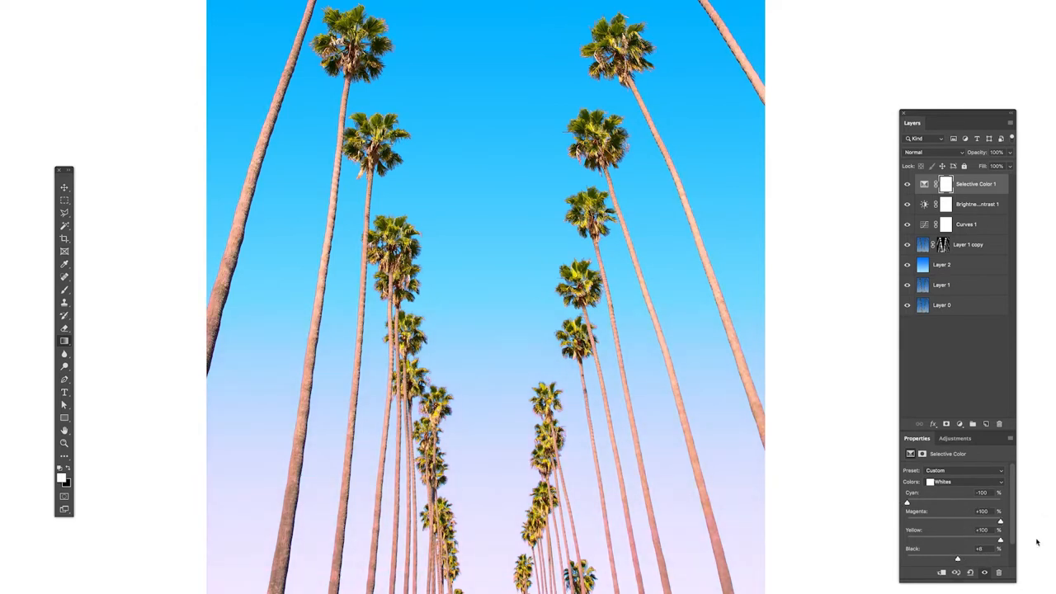
pyautogui.click(961, 482)
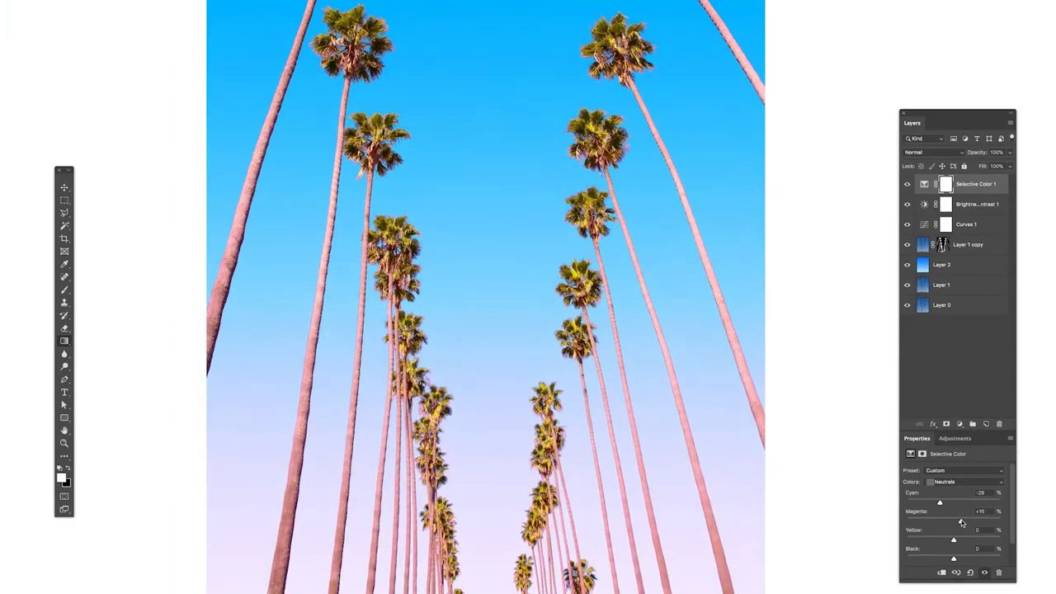
pyautogui.click(961, 482)
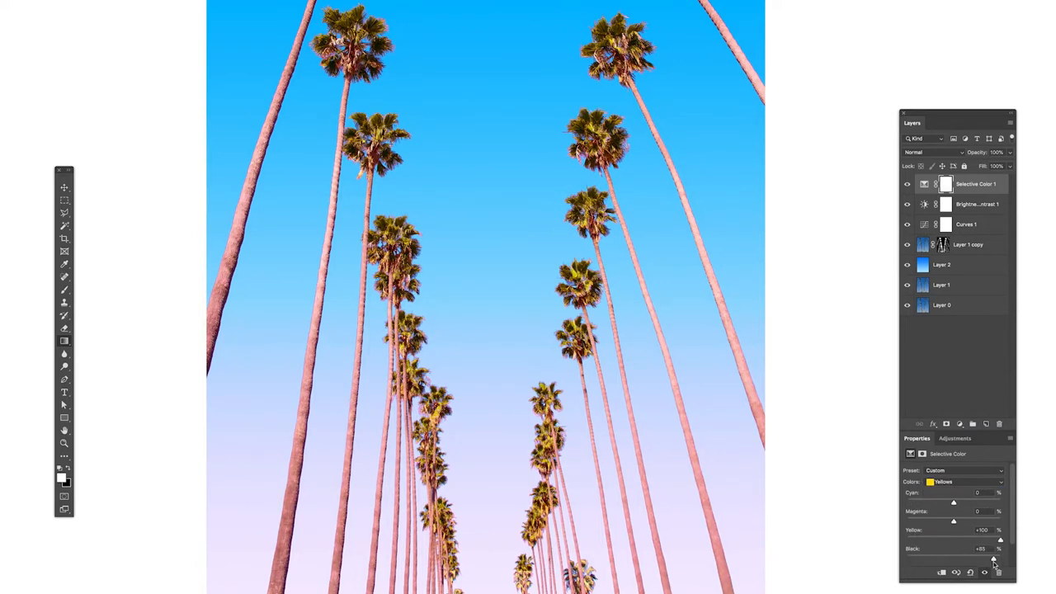
pyautogui.click(953, 481)
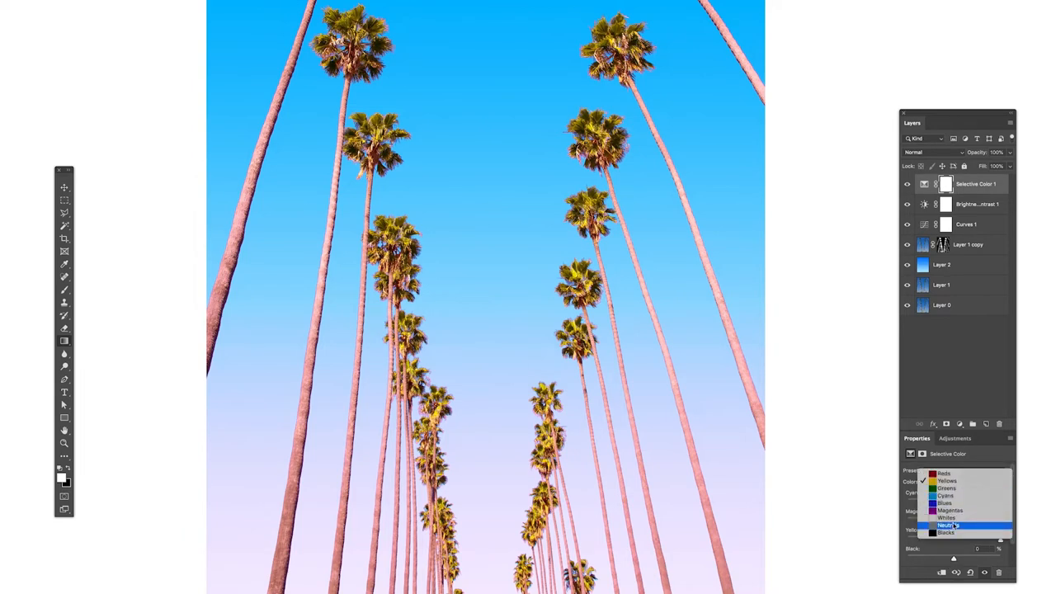
pyautogui.click(148, 82)
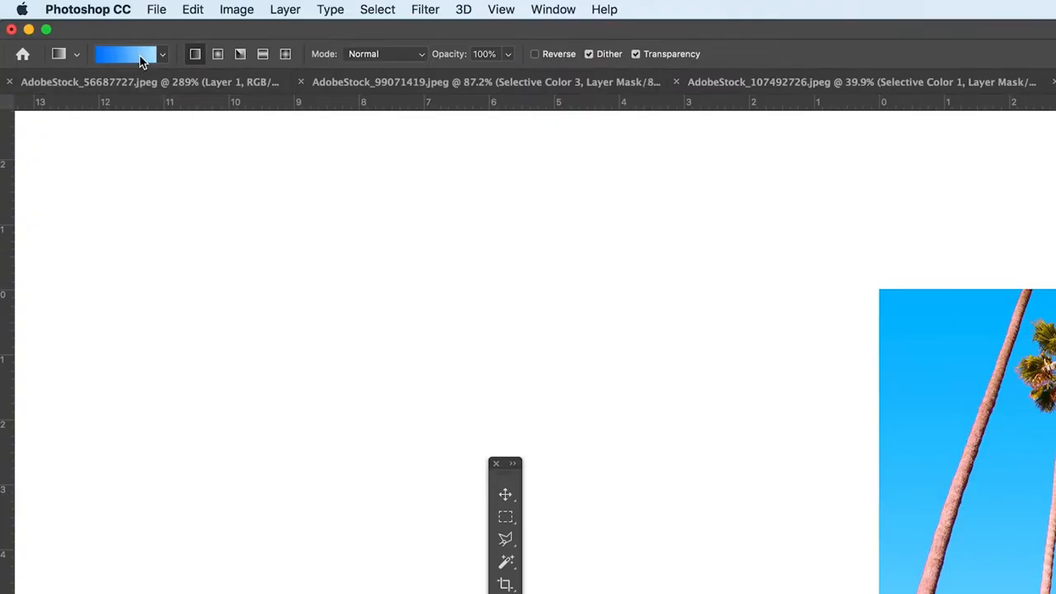
# In the Gradient Editor, set a yellow first stop and a new pastel pink stop.
pyautogui.click(124, 54)
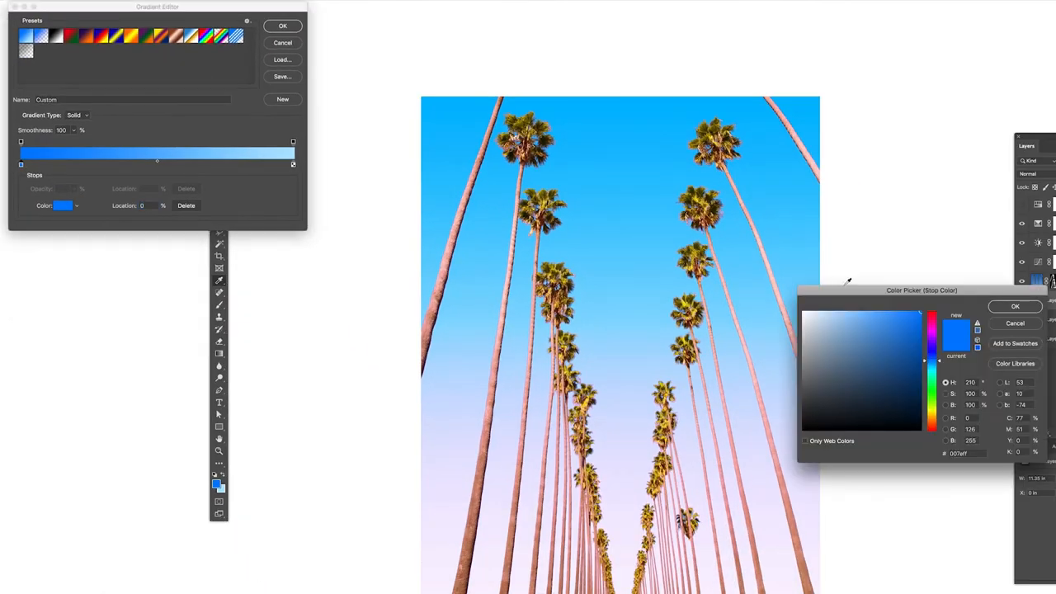
pyautogui.click(873, 317)
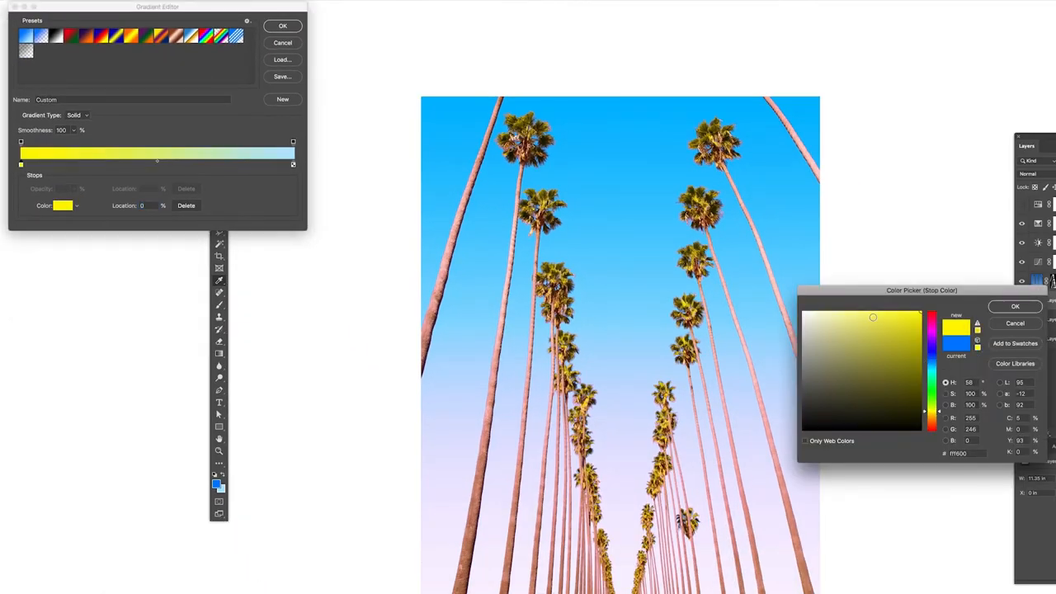
pyautogui.click(1014, 306)
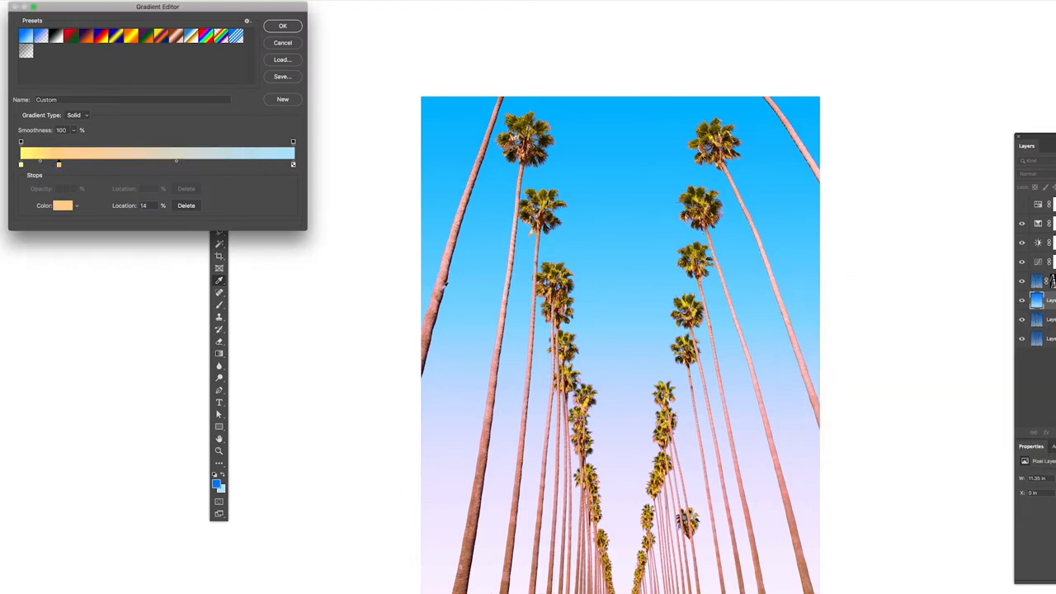
pyautogui.click(63, 205)
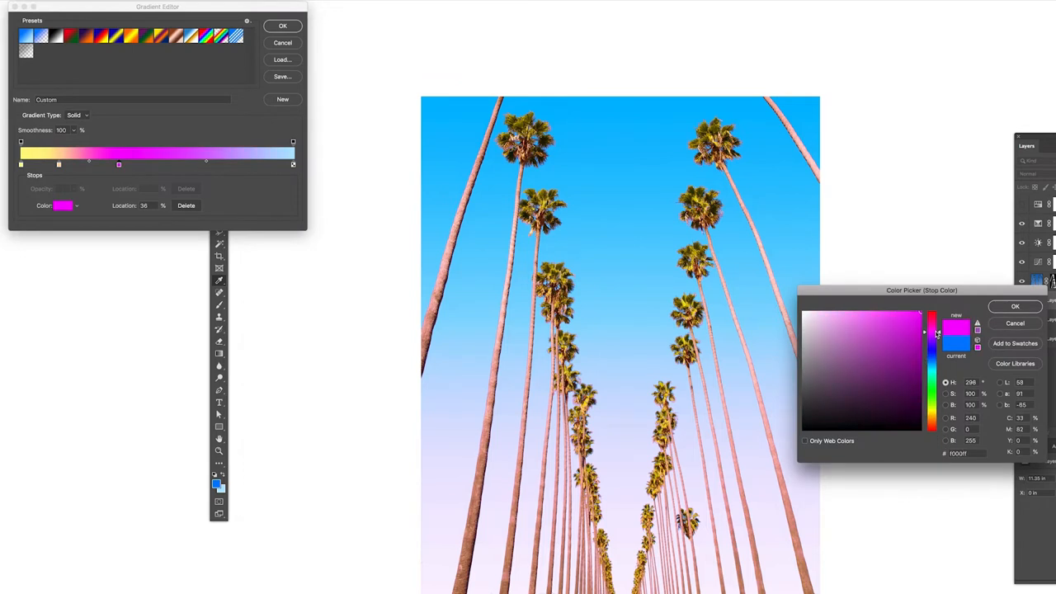
pyautogui.click(1015, 306)
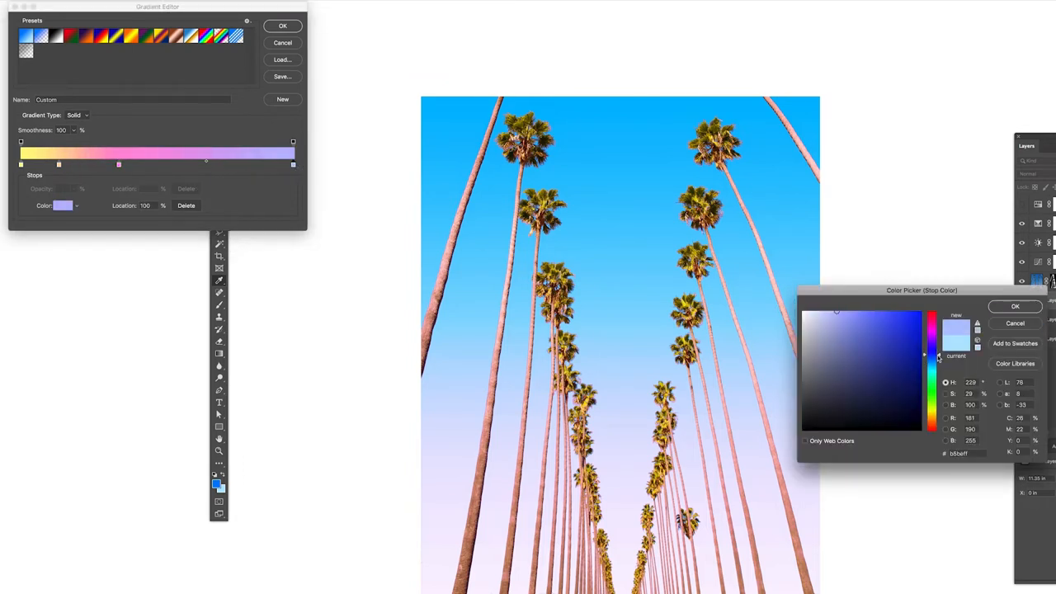
# Set the end stop to light blue, completing the yellow-orange-pink-blue gradient.
pyautogui.click(896, 336)
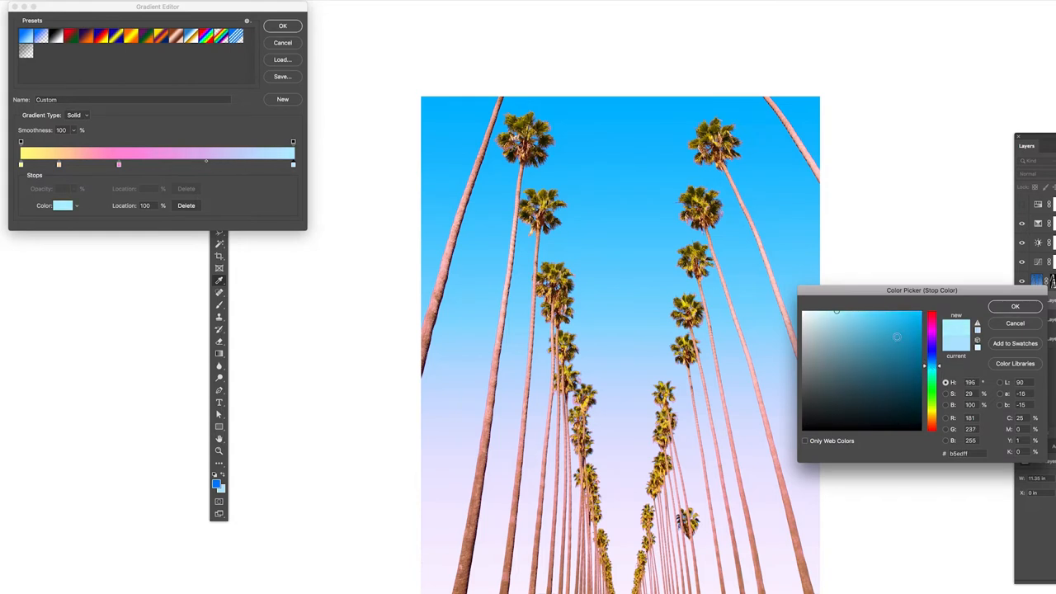
pyautogui.click(1015, 306)
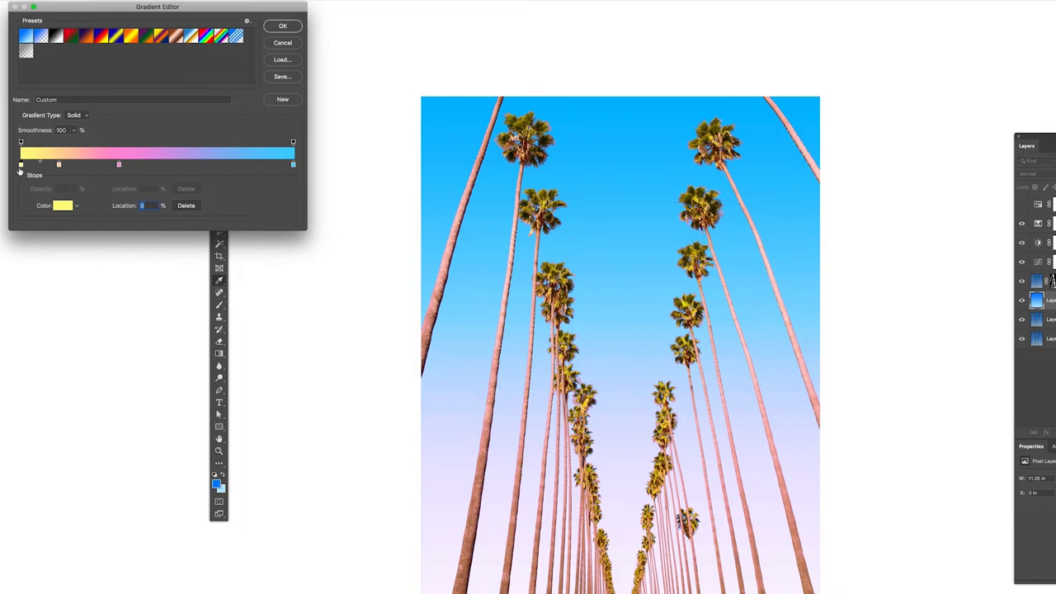
pyautogui.click(62, 206)
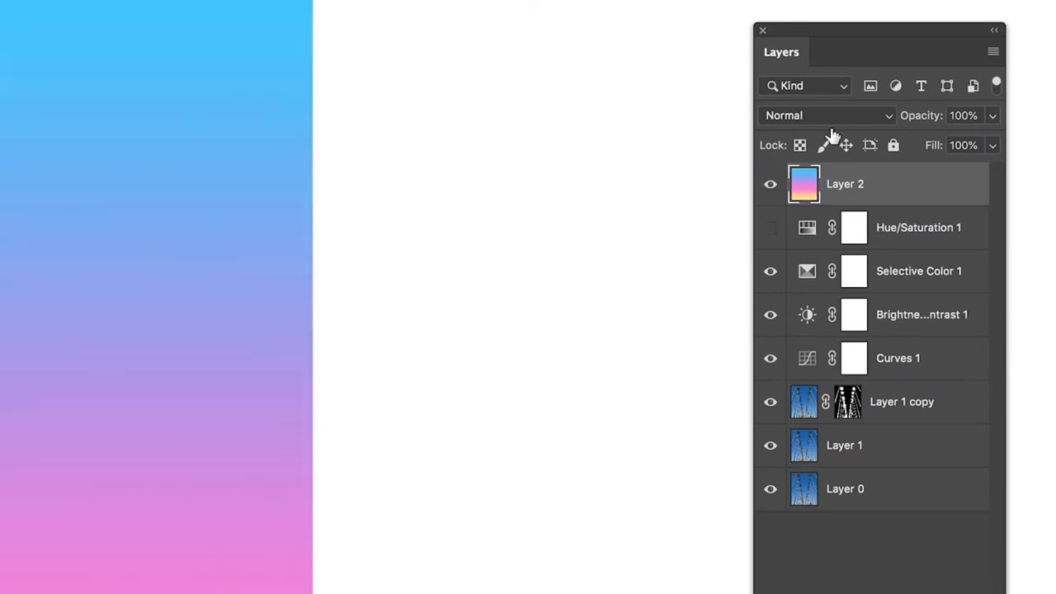
# Try Color Dodge and other blend modes on the gradient layer, settling on Screen.
pyautogui.click(825, 114)
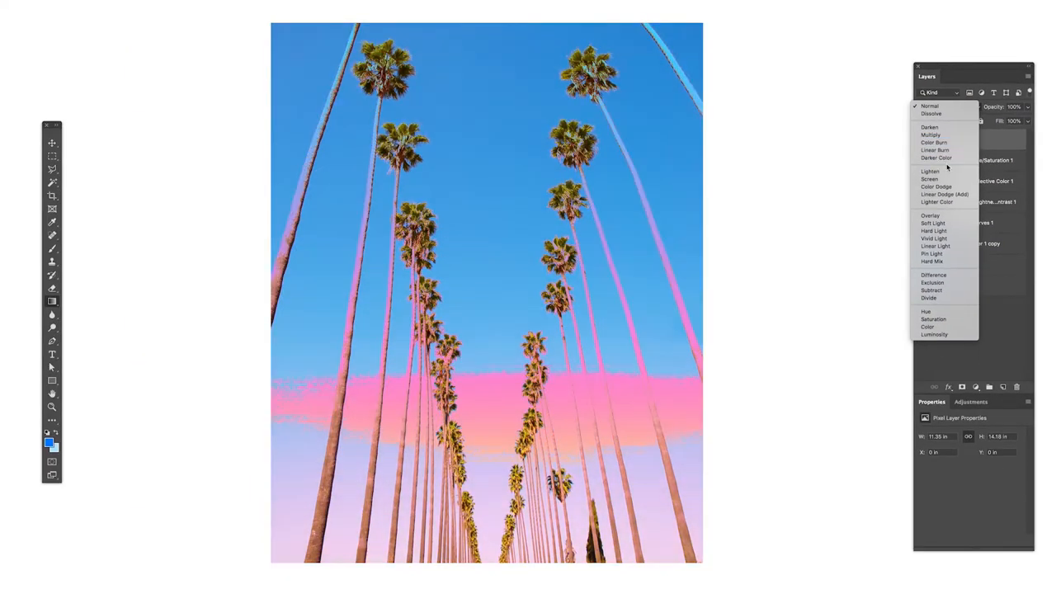
pyautogui.click(937, 187)
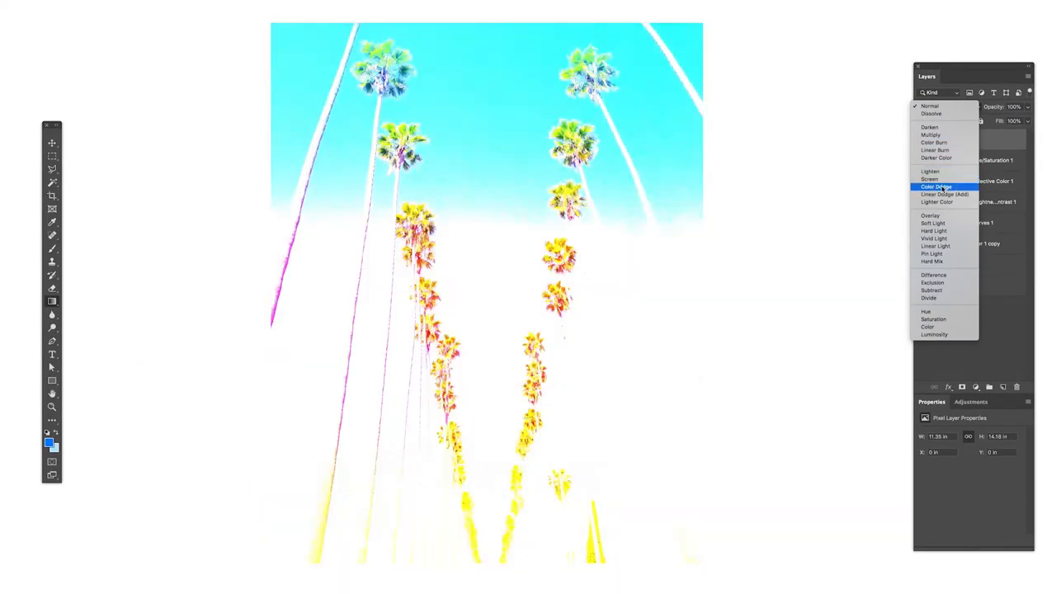
pyautogui.click(930, 179)
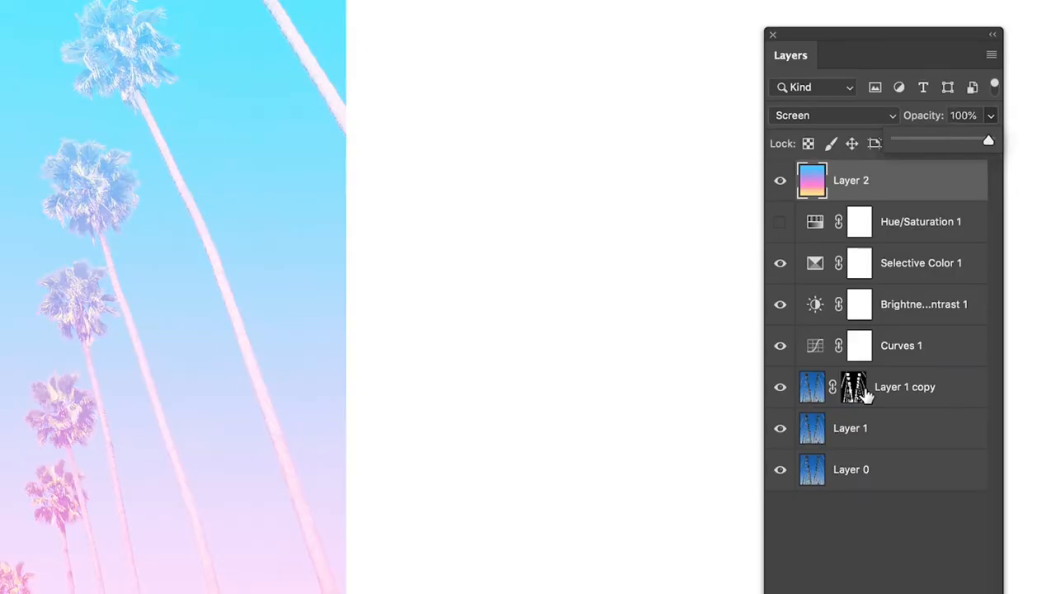
# Copy the masked trees to a new top layer and blend it with Color Burn.
pyautogui.click(812, 387)
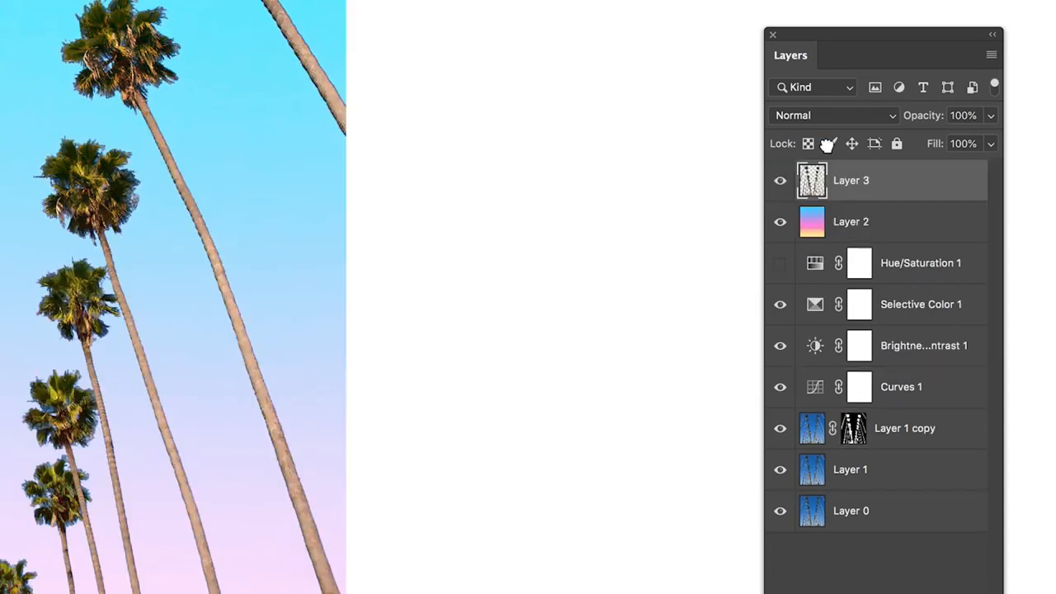
pyautogui.click(832, 115)
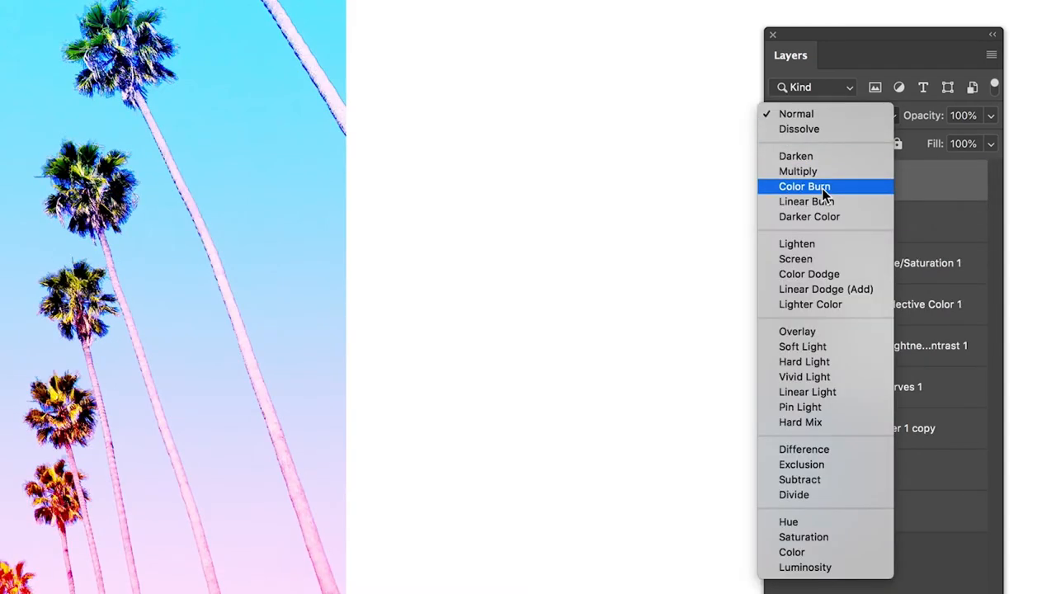
pyautogui.click(804, 186)
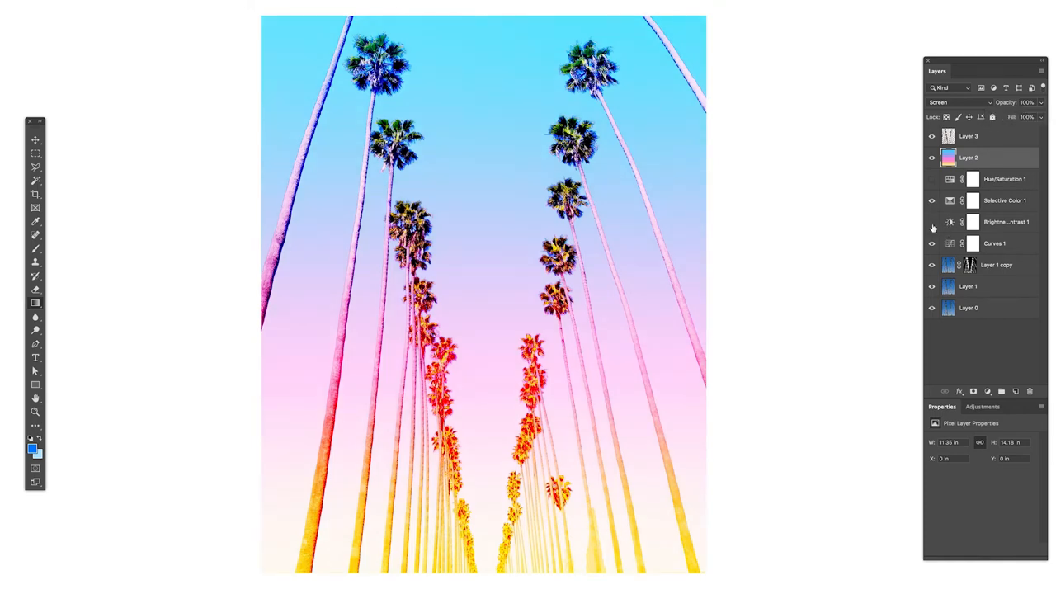
# Toggle Layer 3's visibility off to compare the pastel wash without the vivid trees.
pyautogui.click(932, 179)
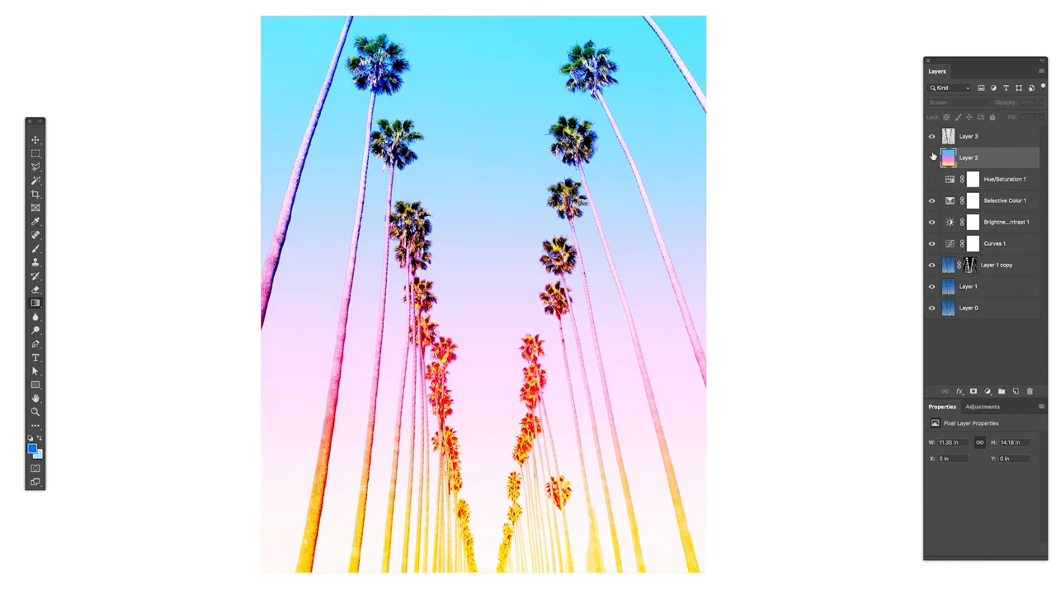
pyautogui.click(932, 136)
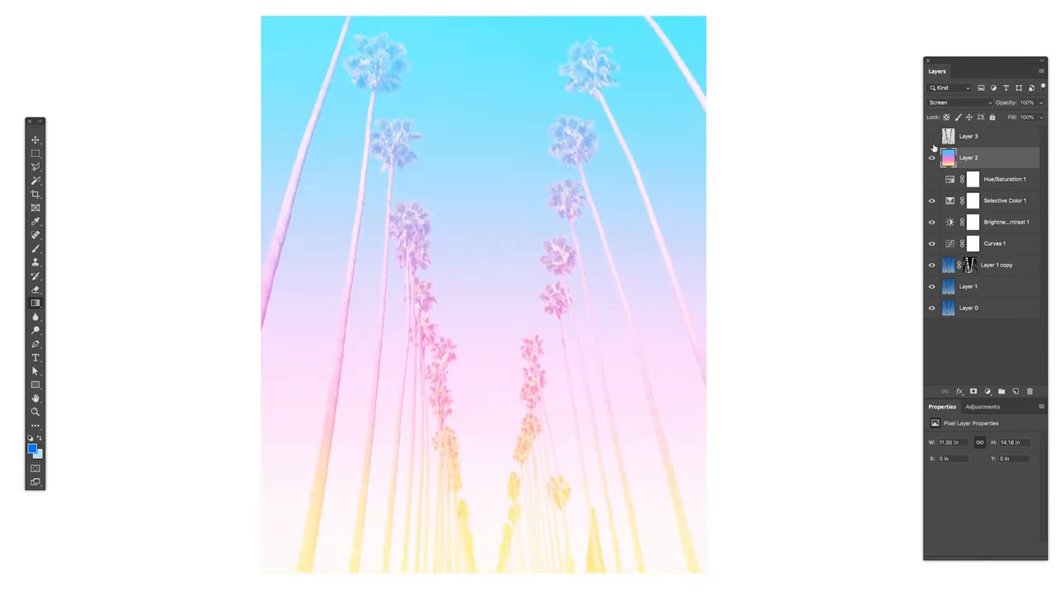